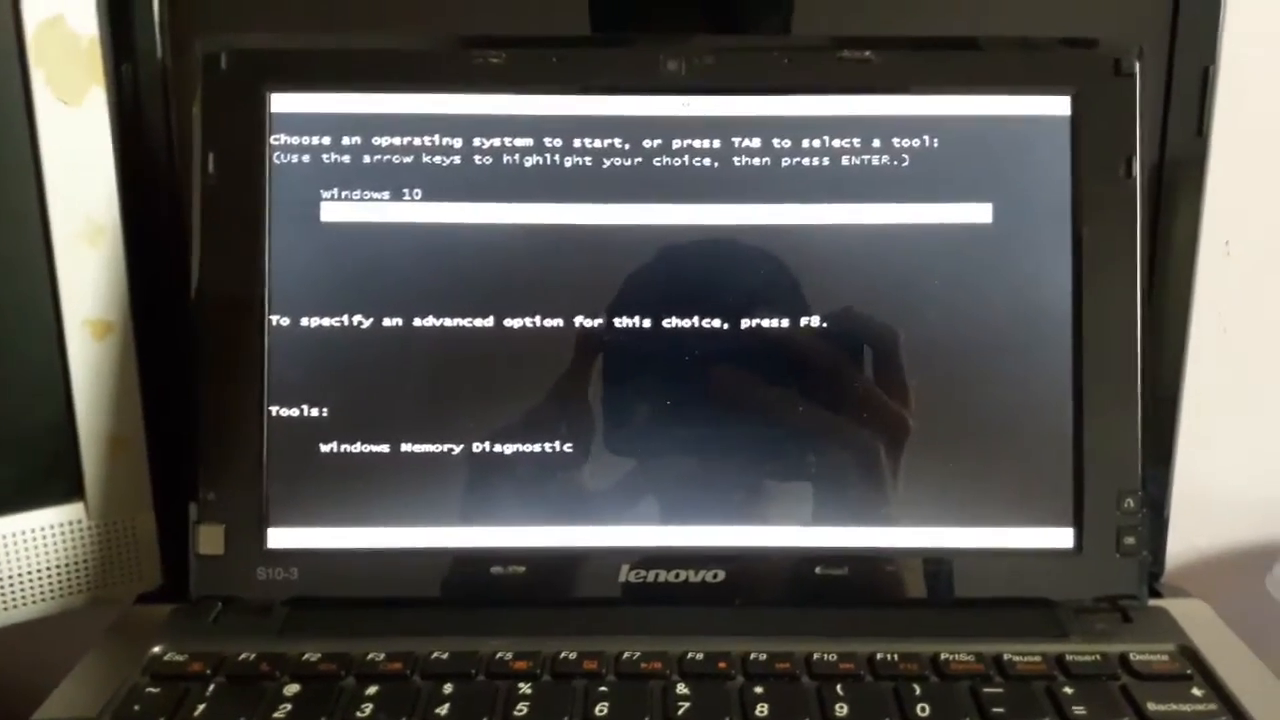
Step: Browse the advanced startup options for the highlighted OS, then boot it
key(f8)
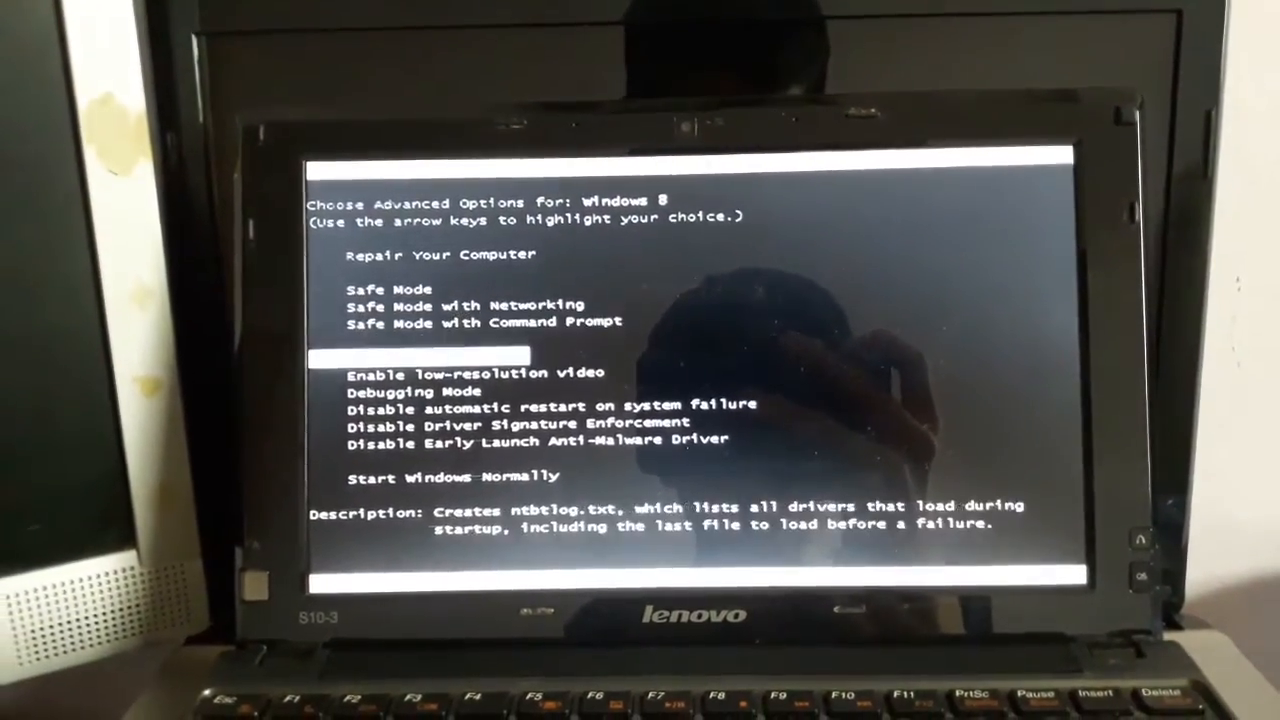
key(down)
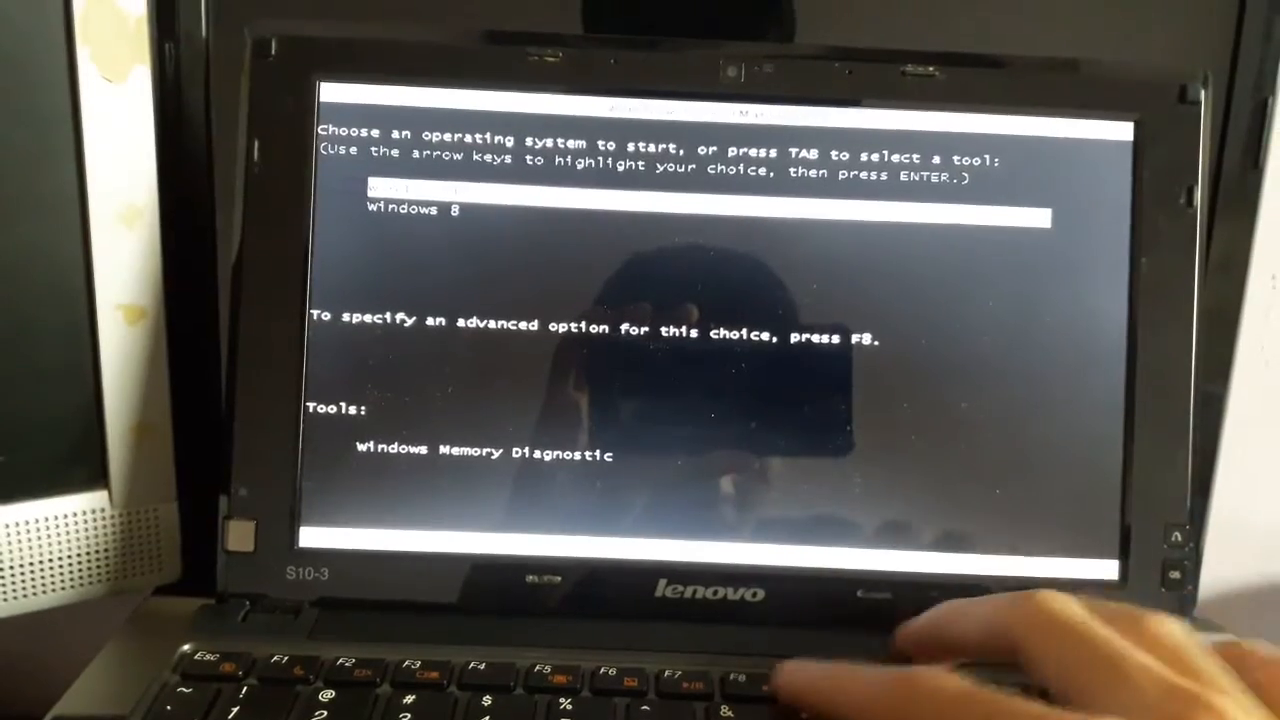
key(F8)
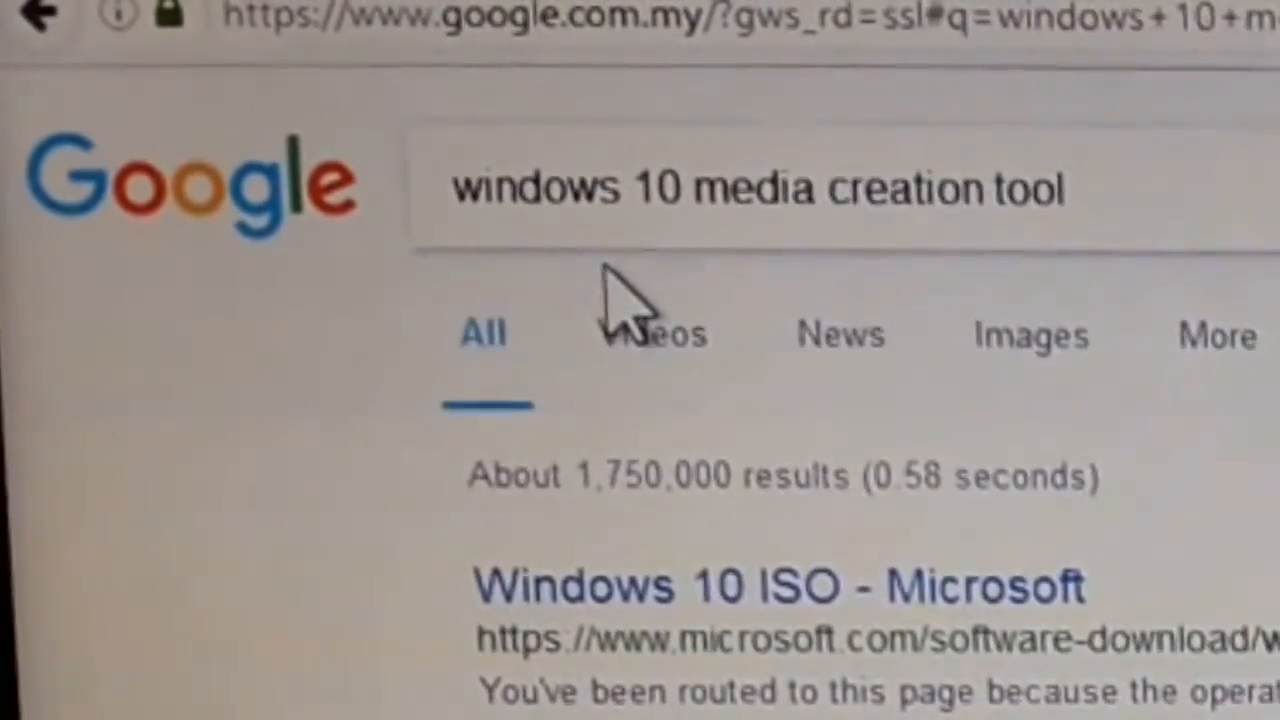
Step: Reach the Download tool now link on Microsoft's Windows 10 page
click(778, 586)
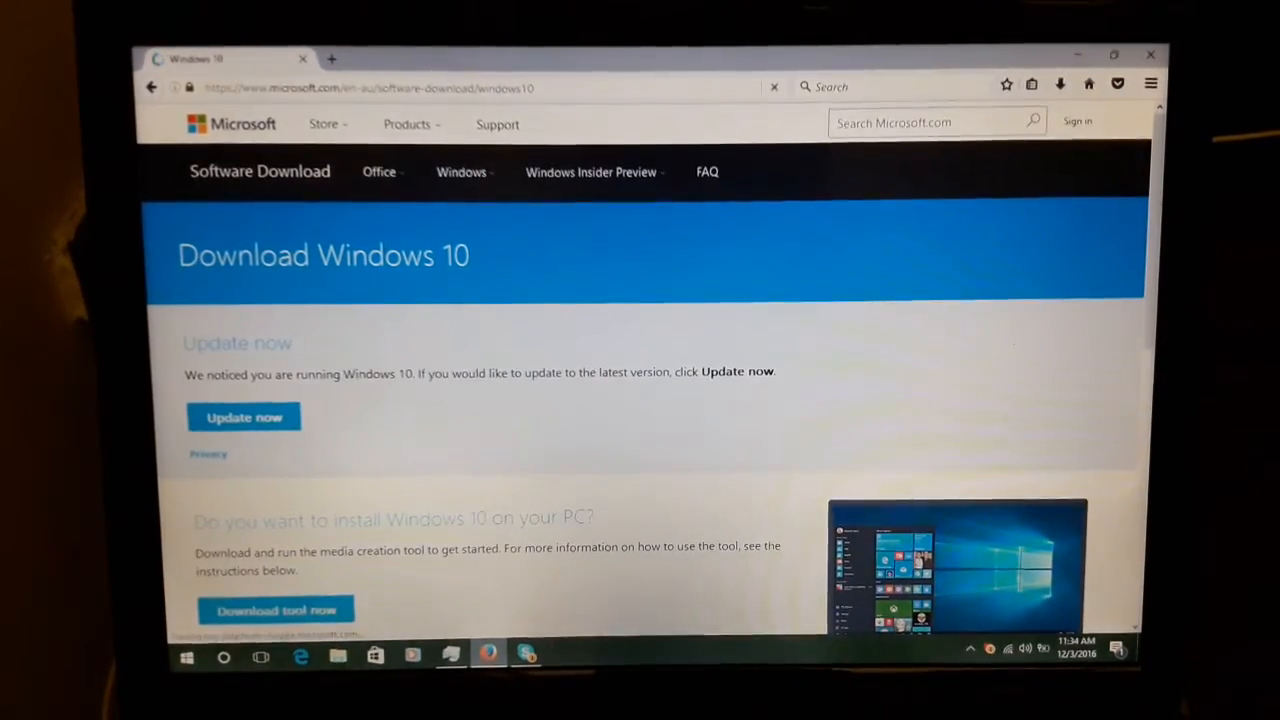
scroll(down, 3)
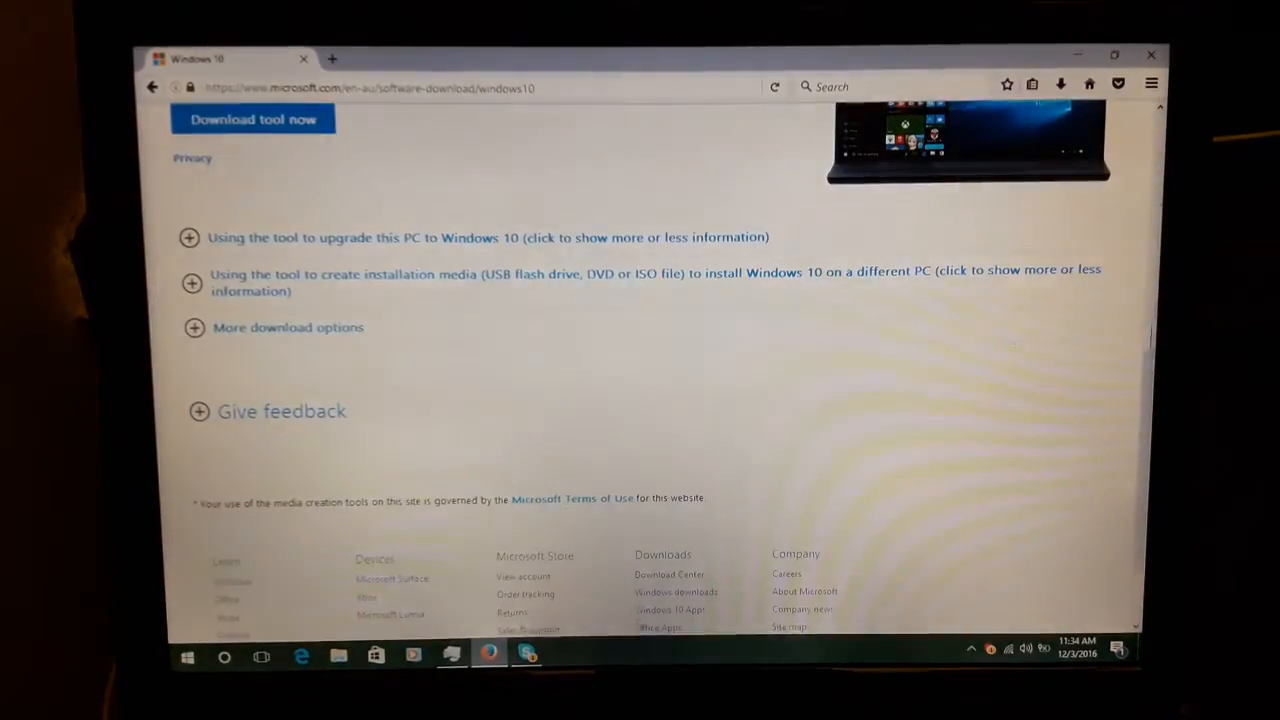
scroll(up, 3)
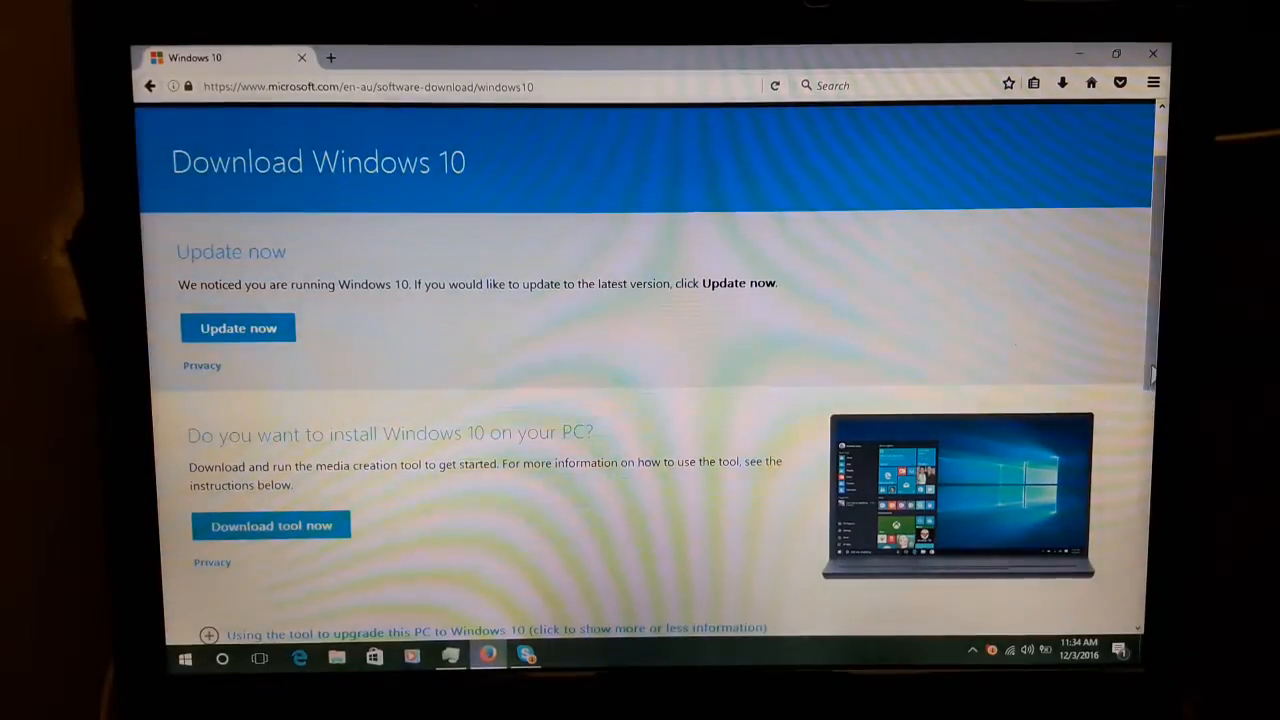
scroll(down, 3)
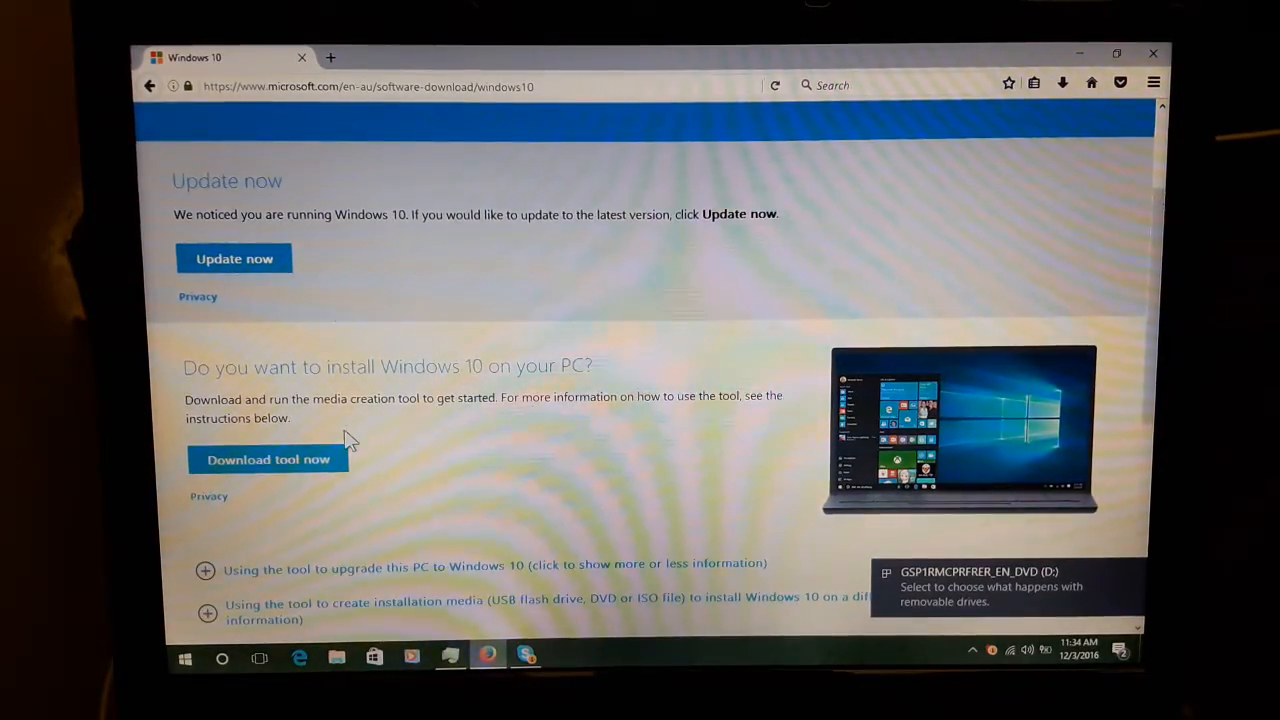
scroll(down, 3)
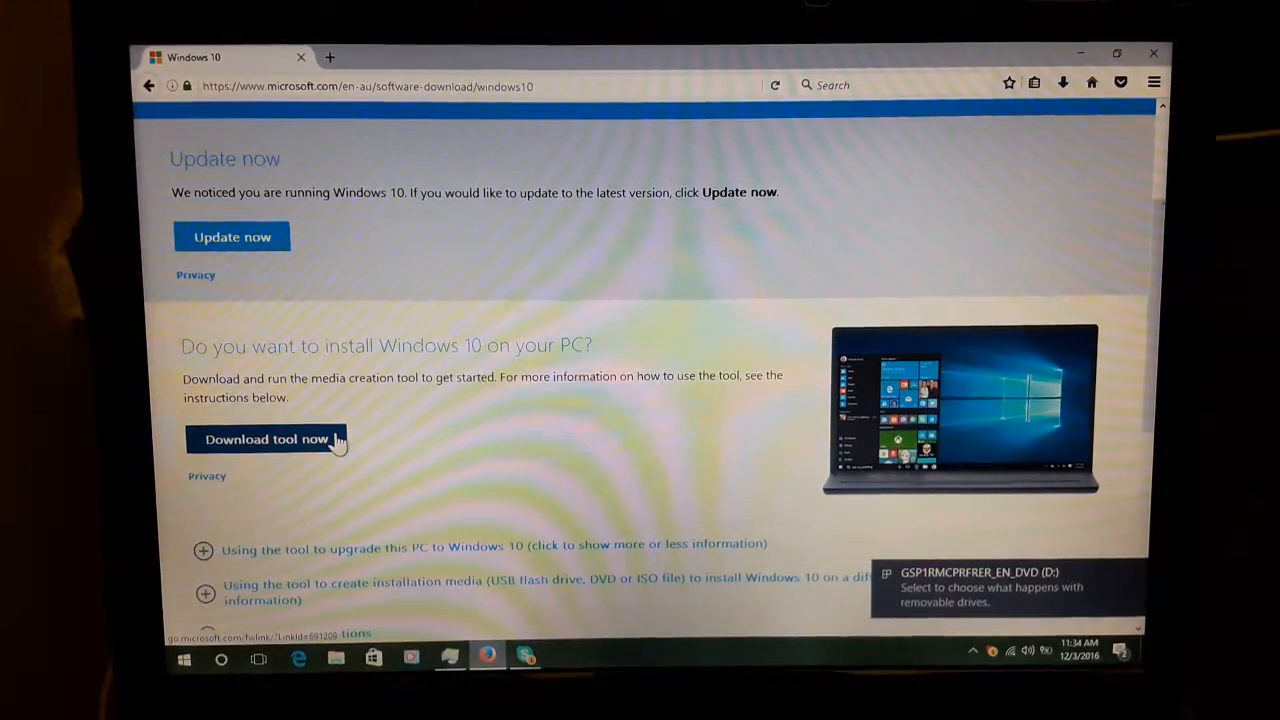
Step: Download MediaCreationTool.exe, saving the file so it lands in Downloads
click(266, 440)
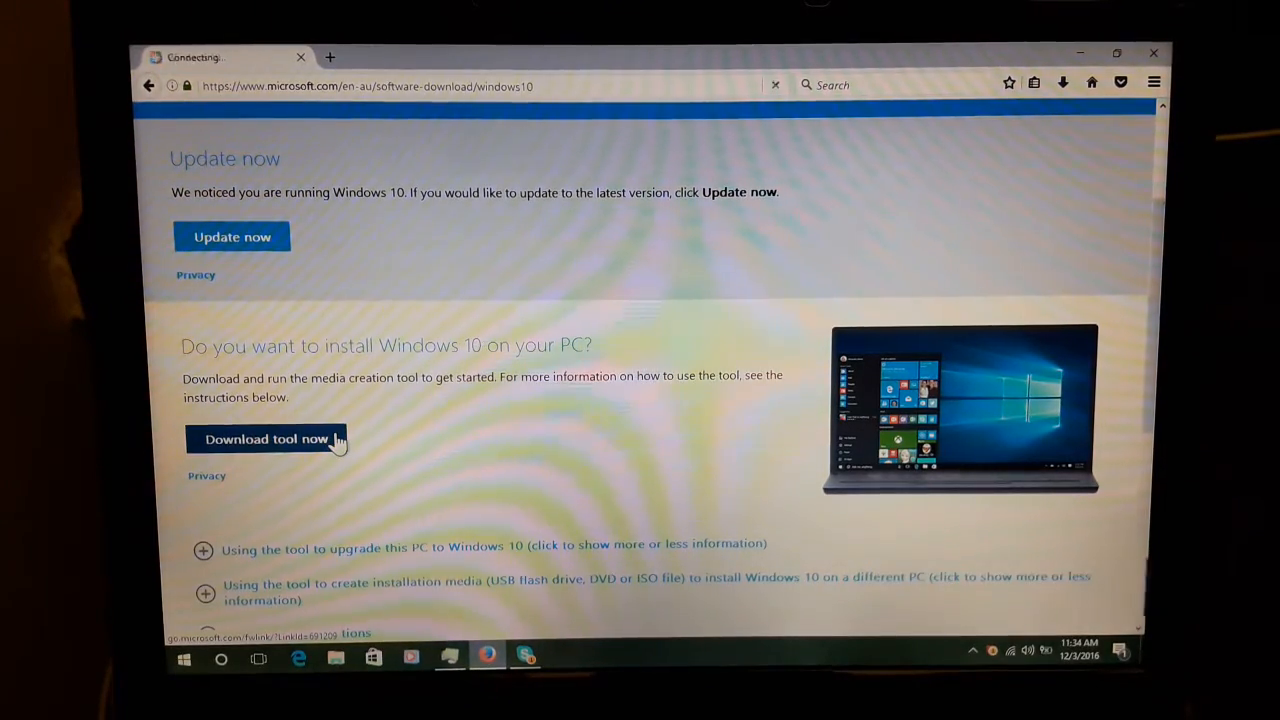
click(266, 440)
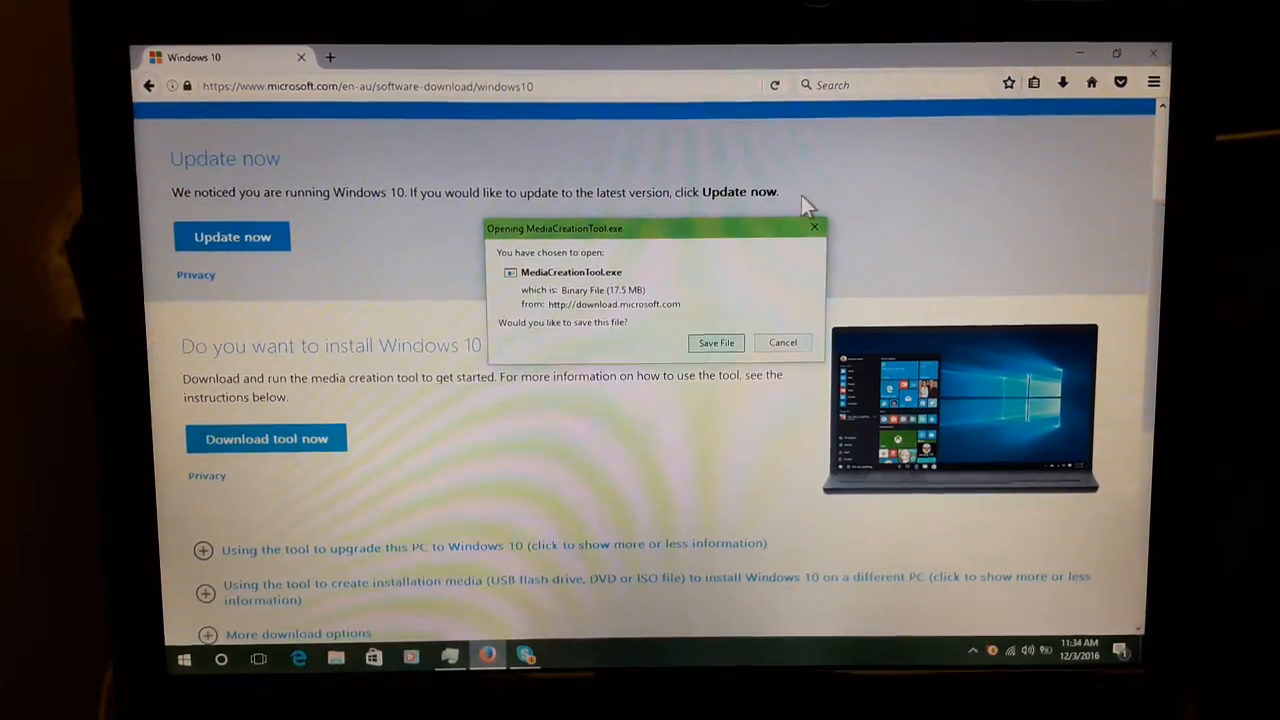
click(782, 342)
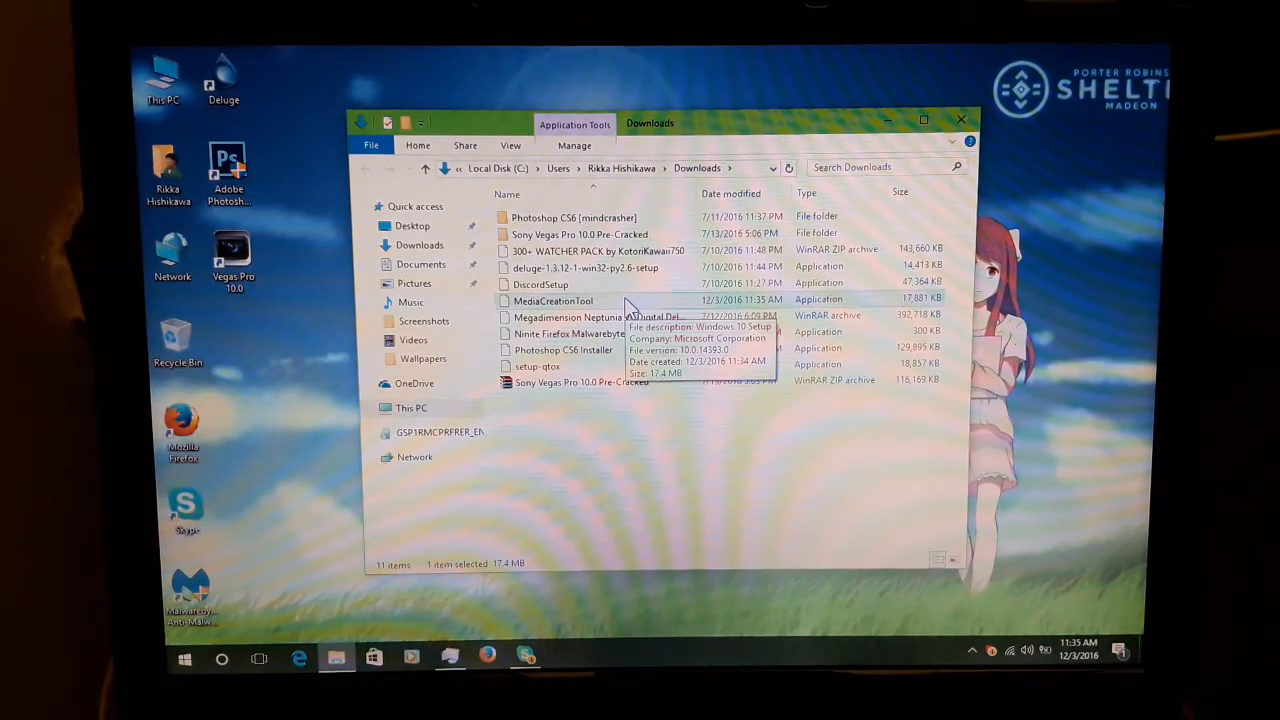
Step: Launch MediaCreationTool.exe with UAC allowed, accept terms and choose media for another PC
double_click(552, 300)
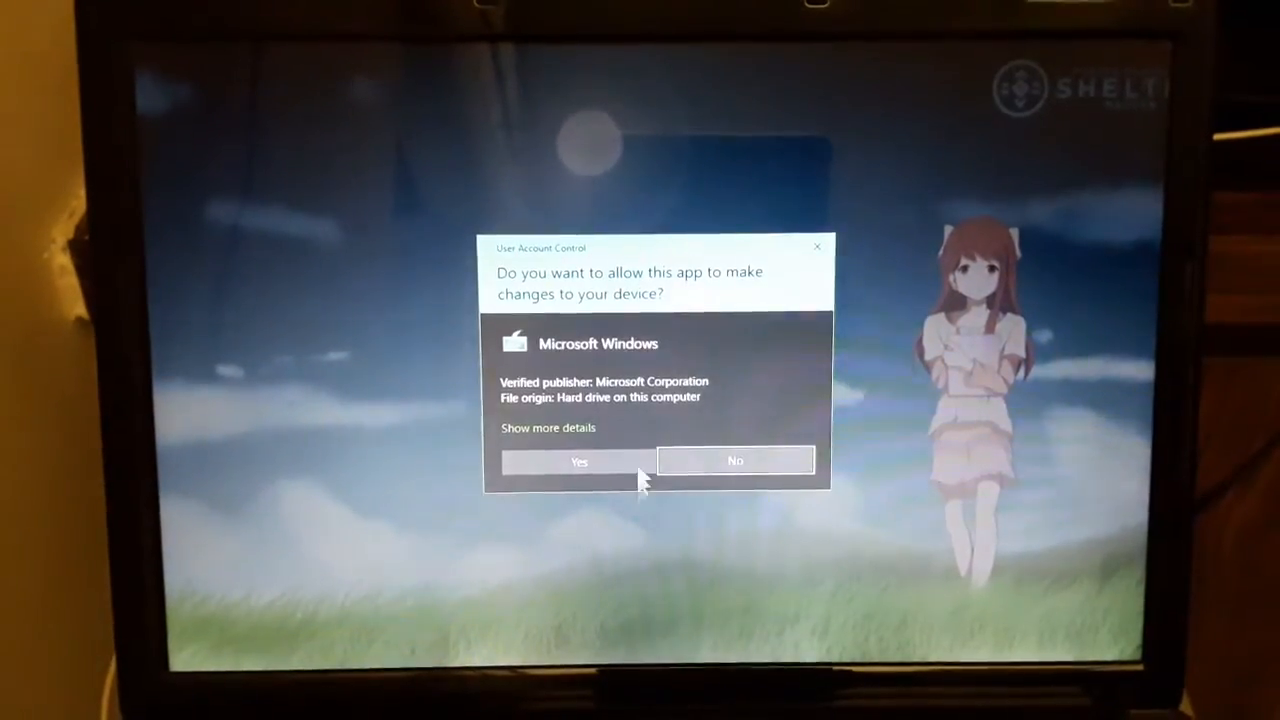
click(580, 460)
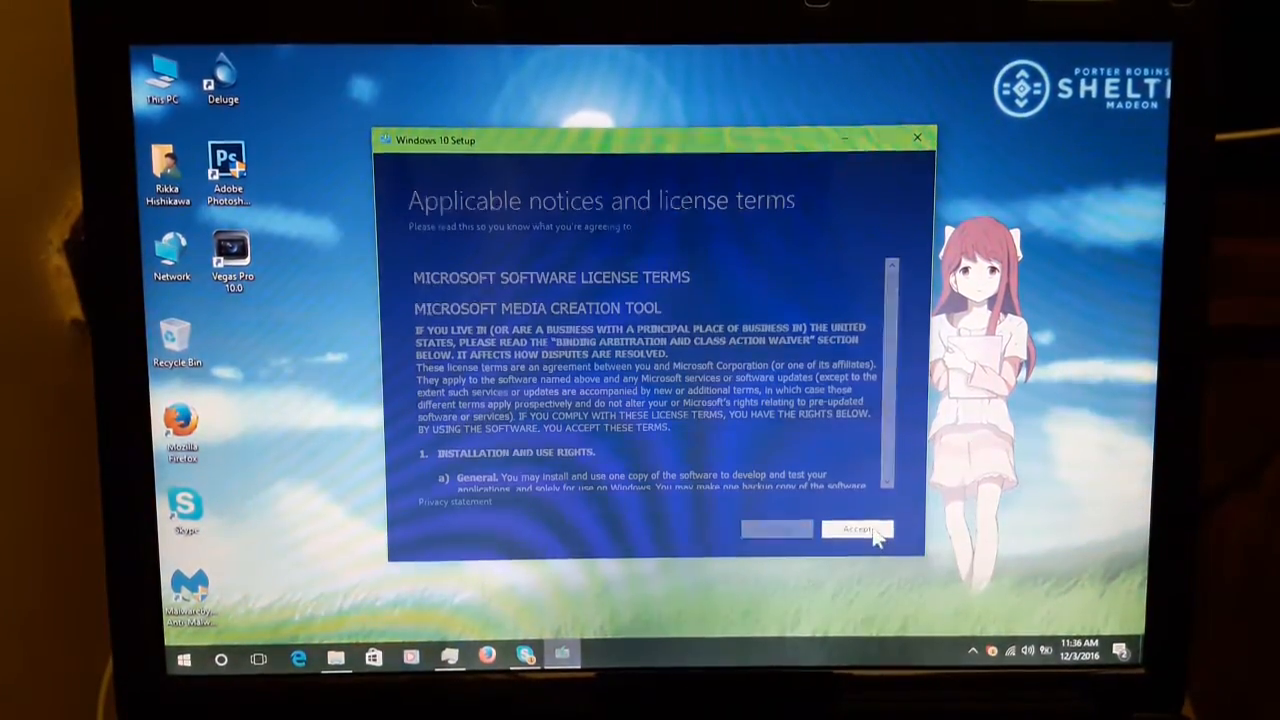
click(856, 528)
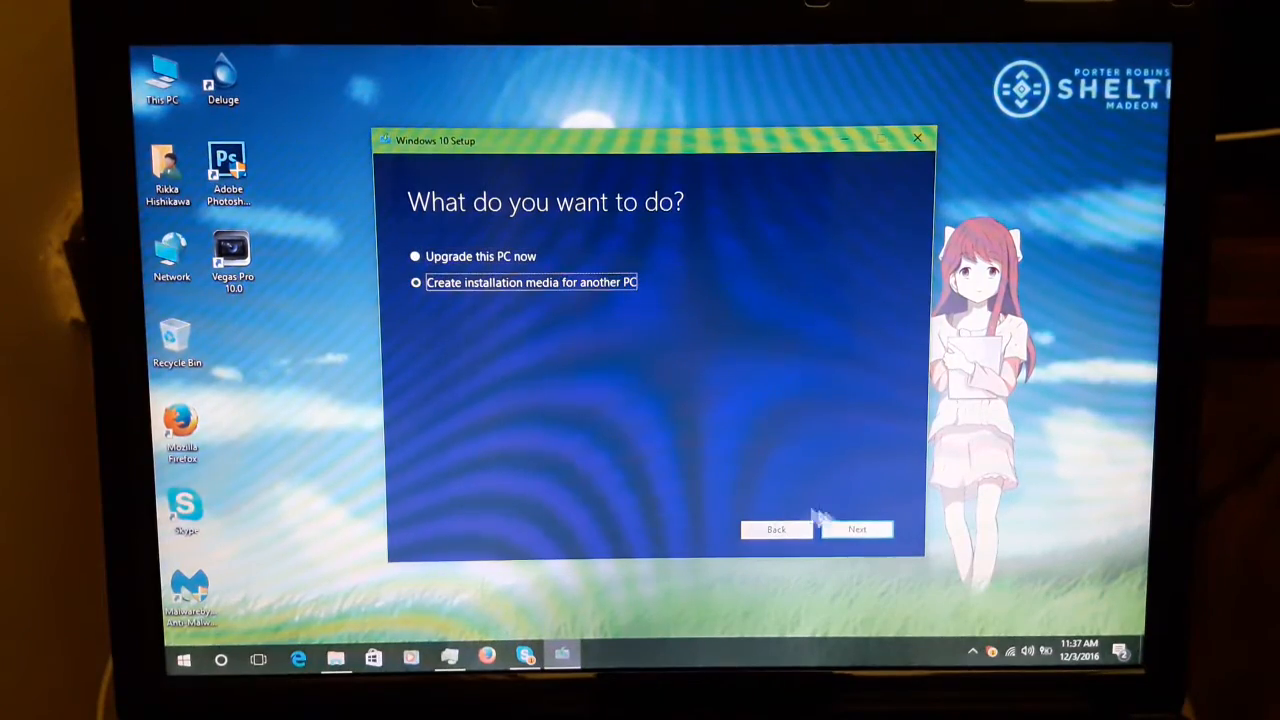
click(856, 528)
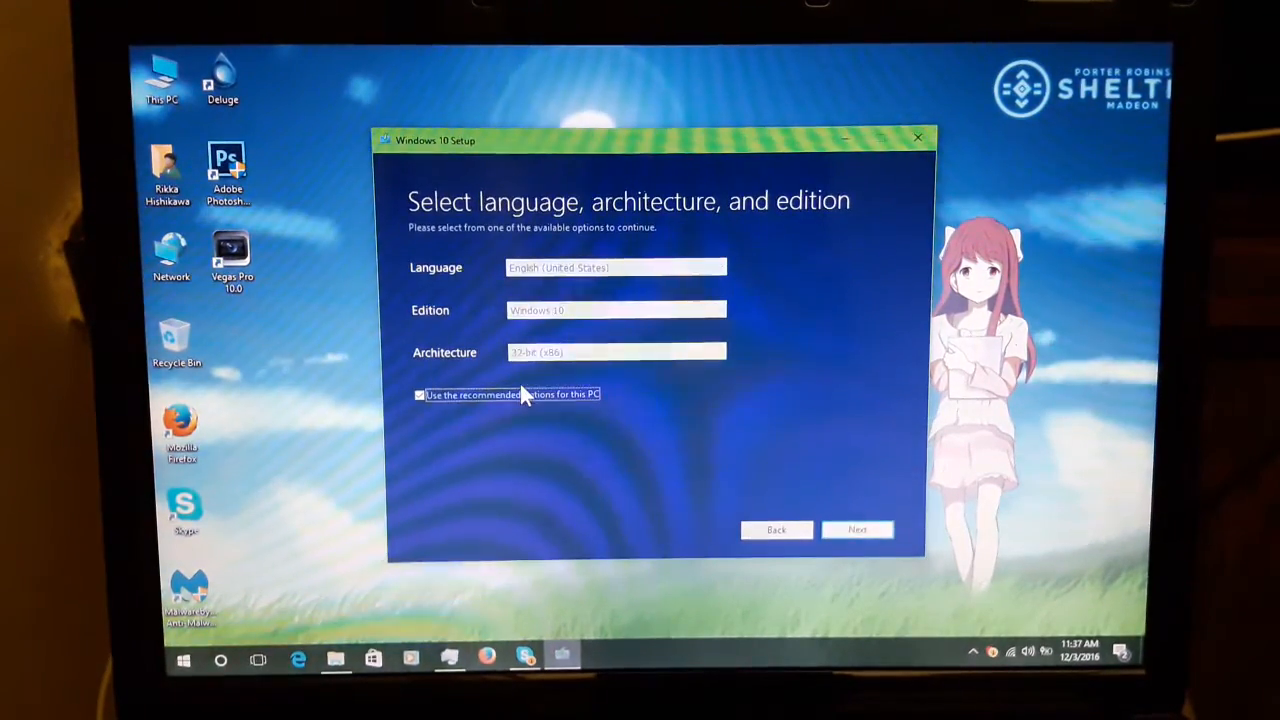
Step: Set custom architecture, target the USB flash drive, create it and finish
click(420, 394)
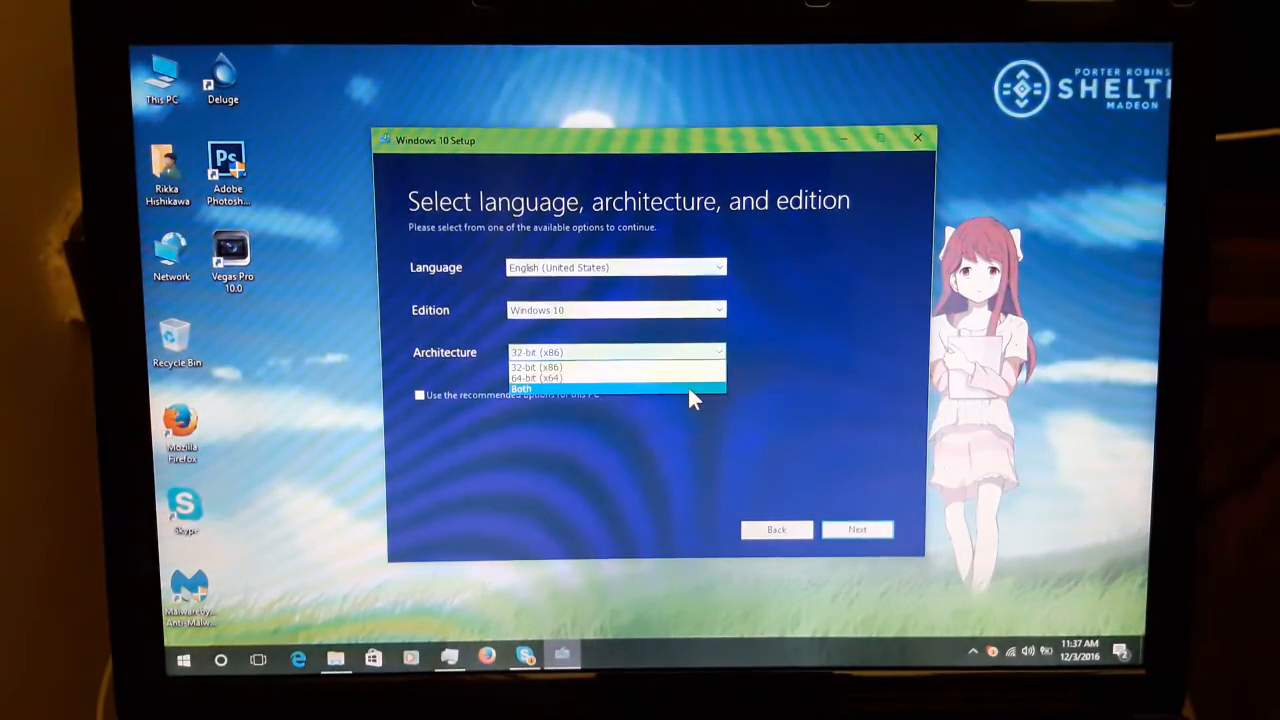
click(856, 528)
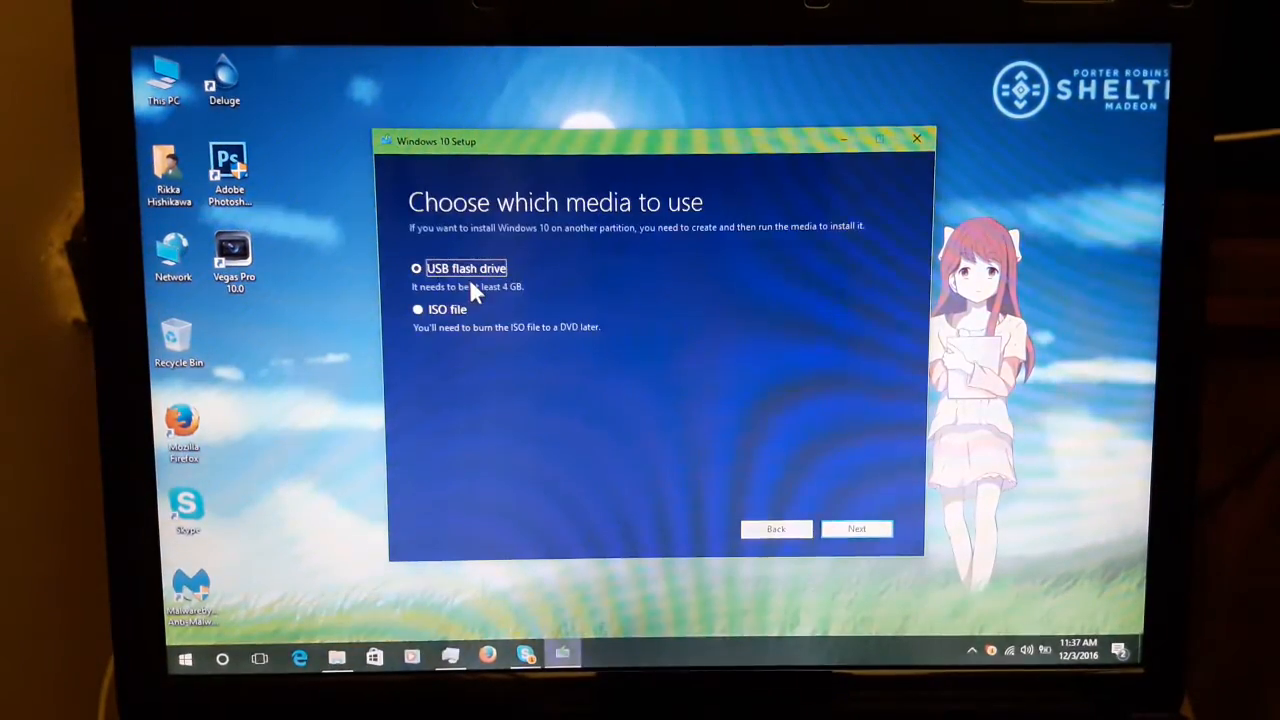
click(856, 528)
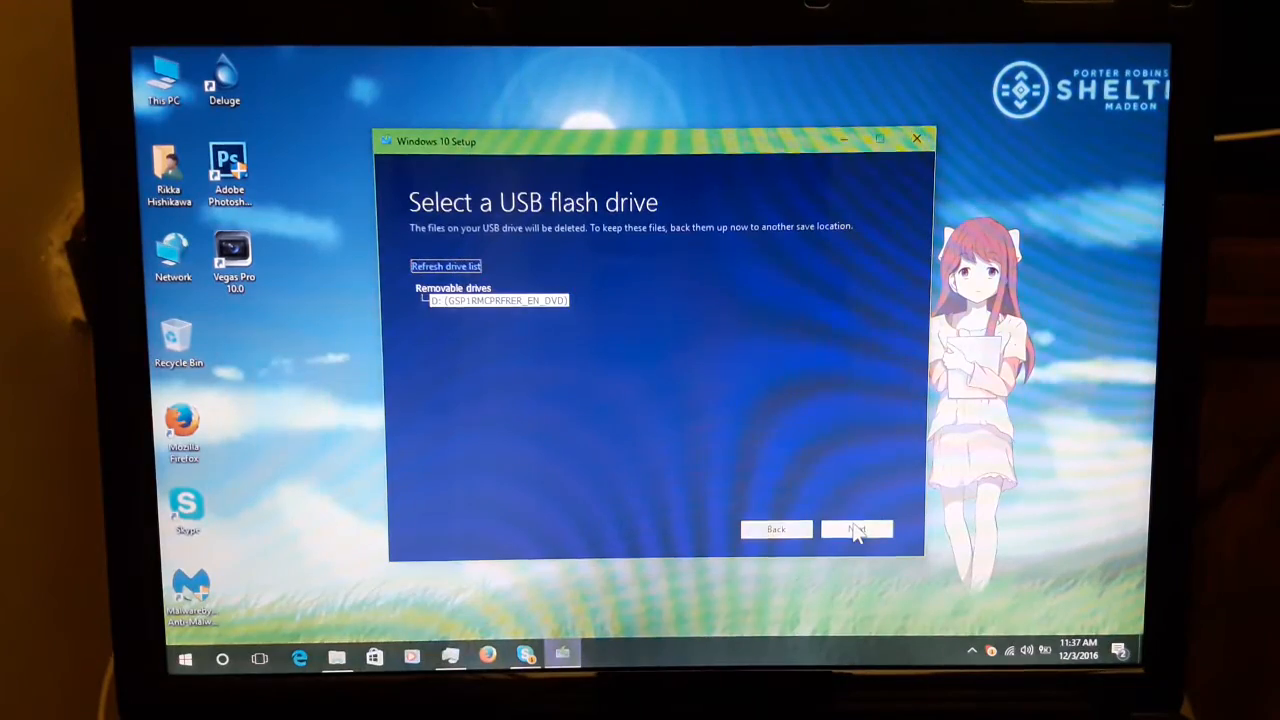
click(856, 528)
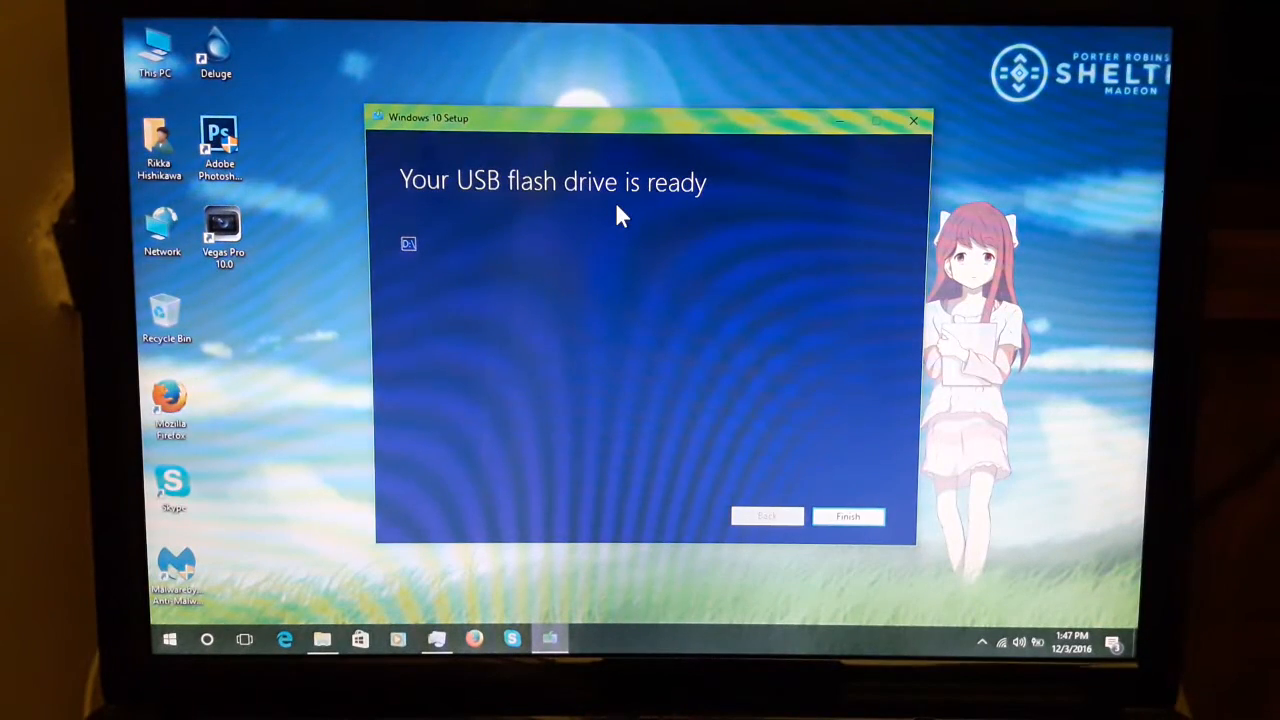
click(848, 516)
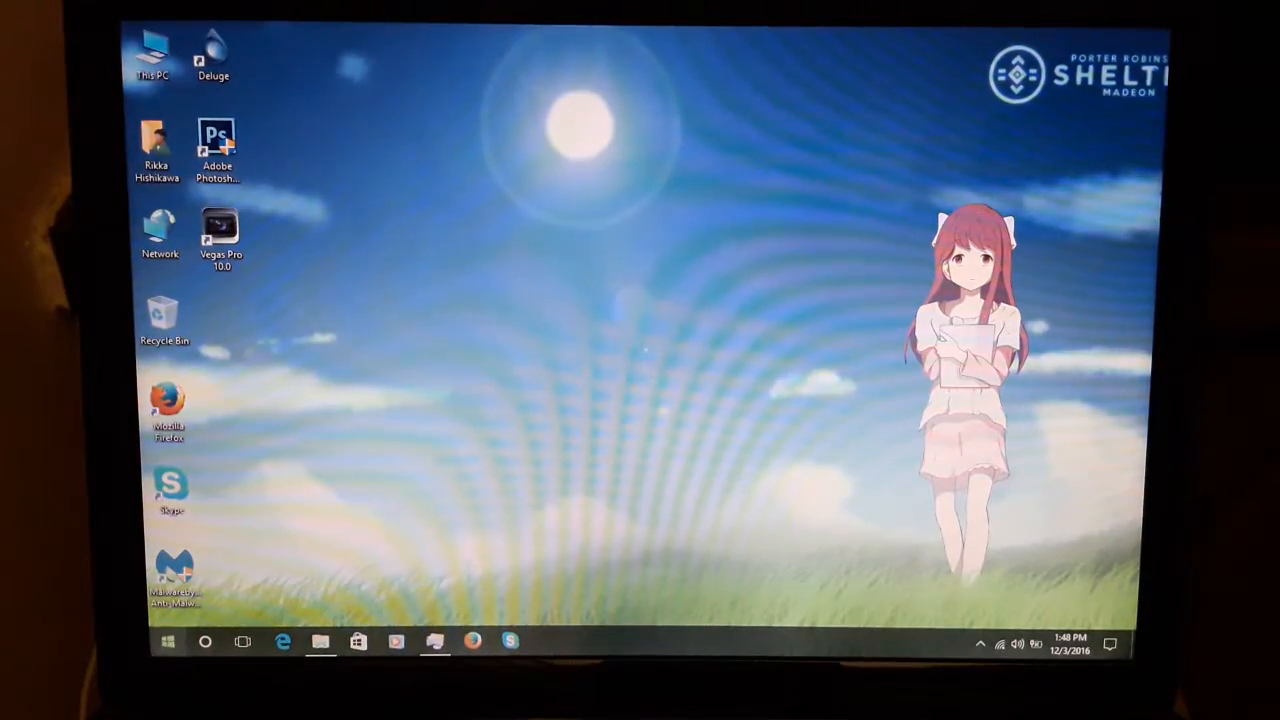
Step: Enter BIOS setup via F2, review password and SATA controller mode, reach the Exit choices
click(168, 640)
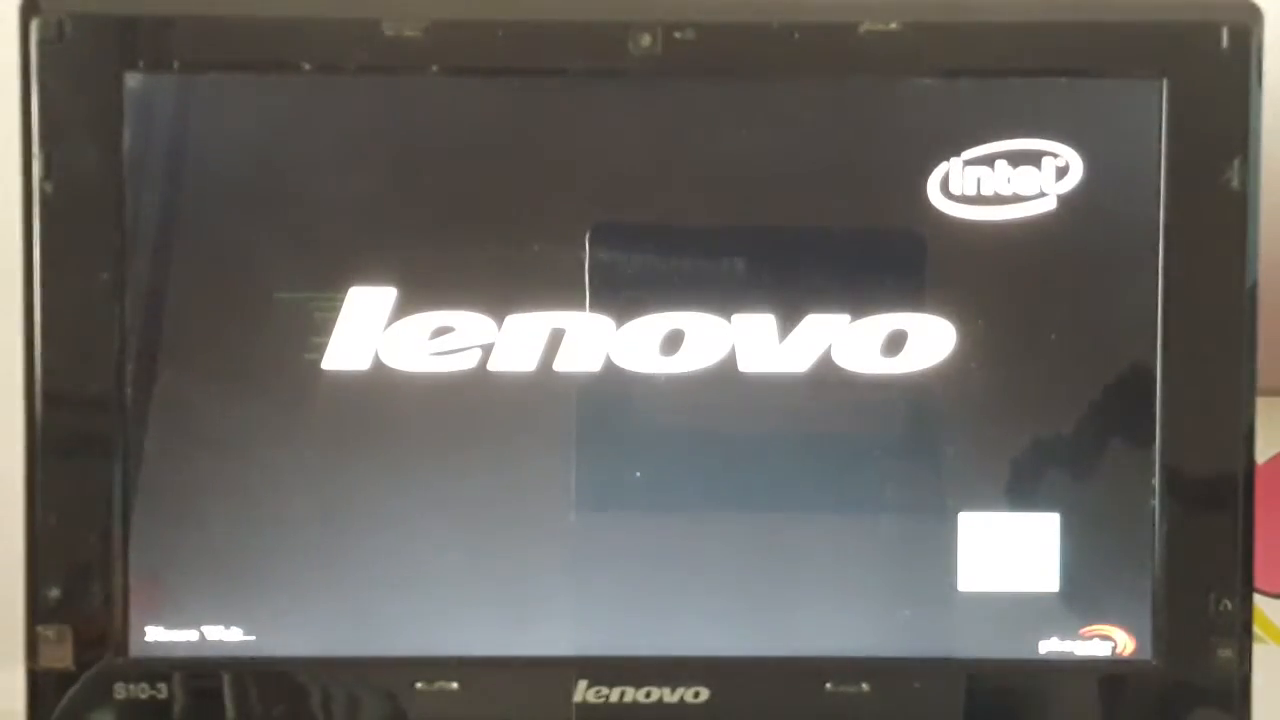
key(F2)
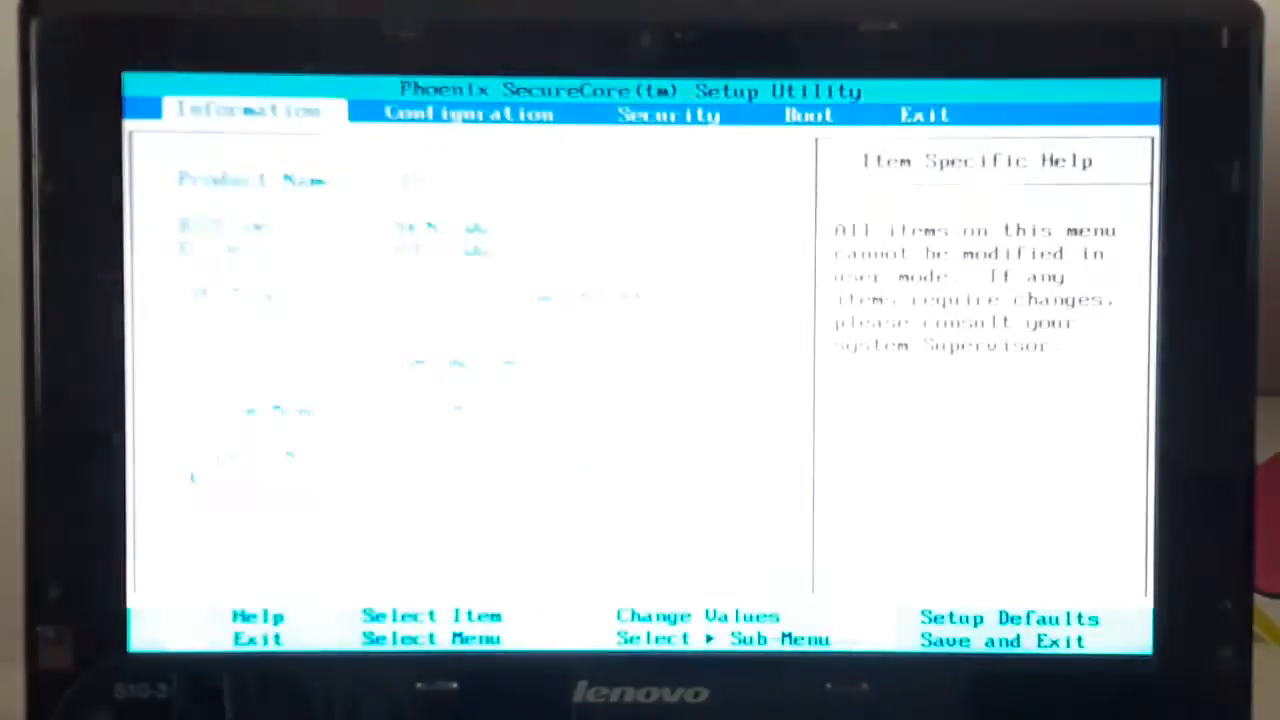
click(464, 112)
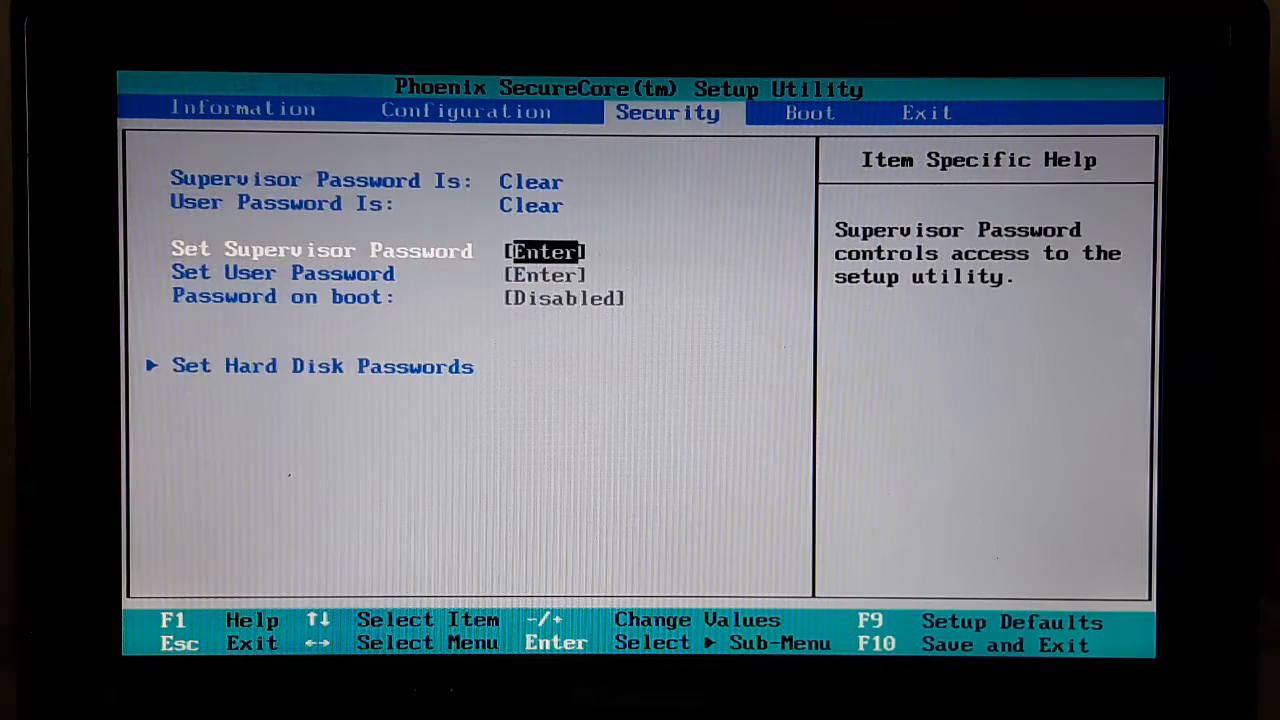
click(464, 112)
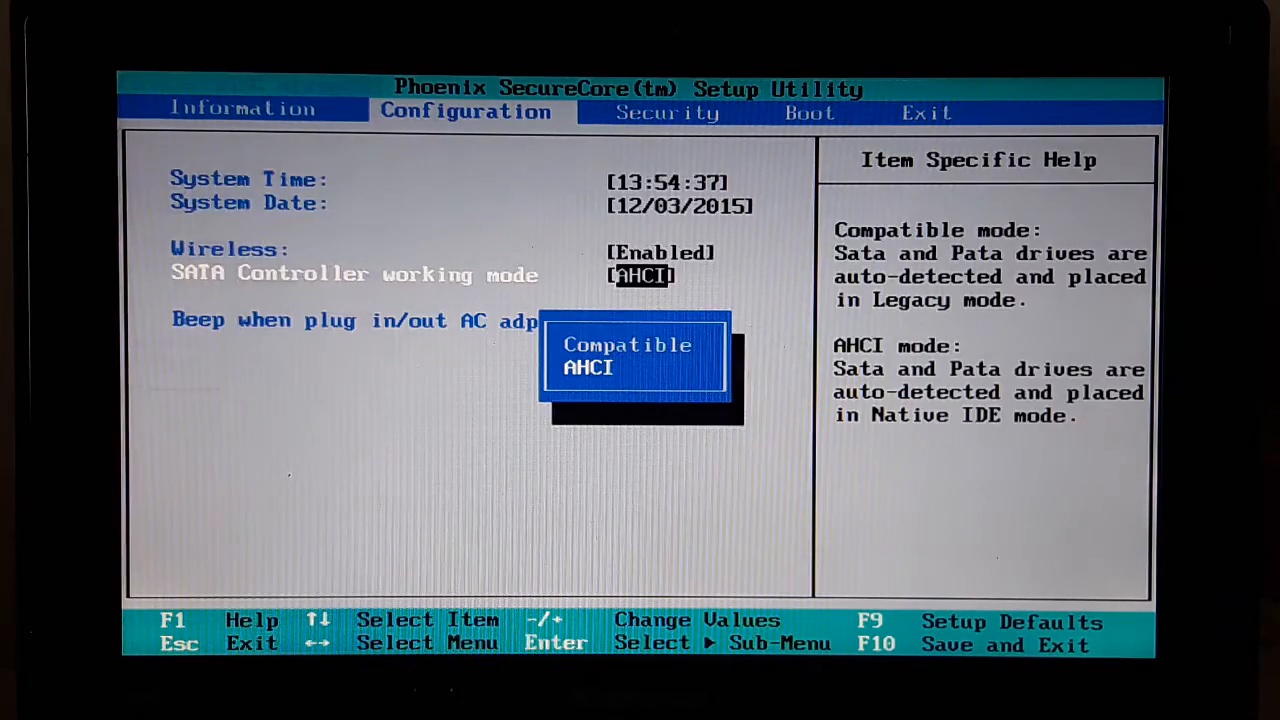
click(924, 112)
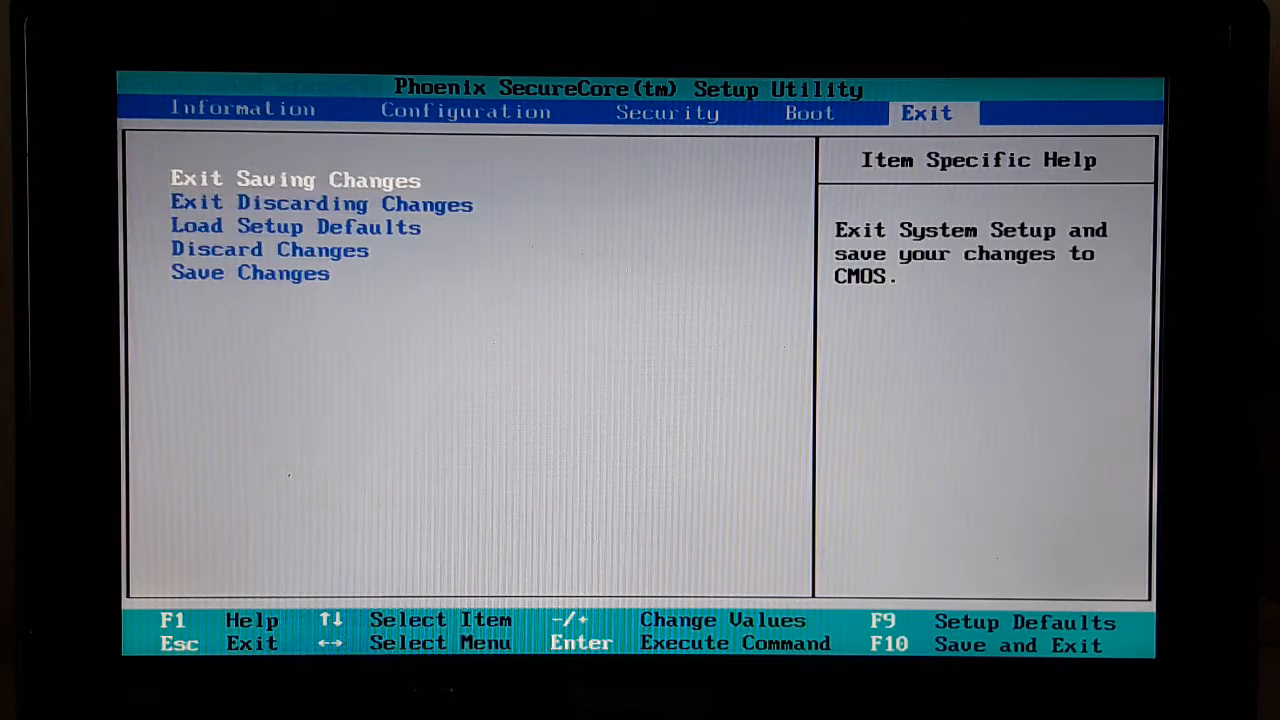